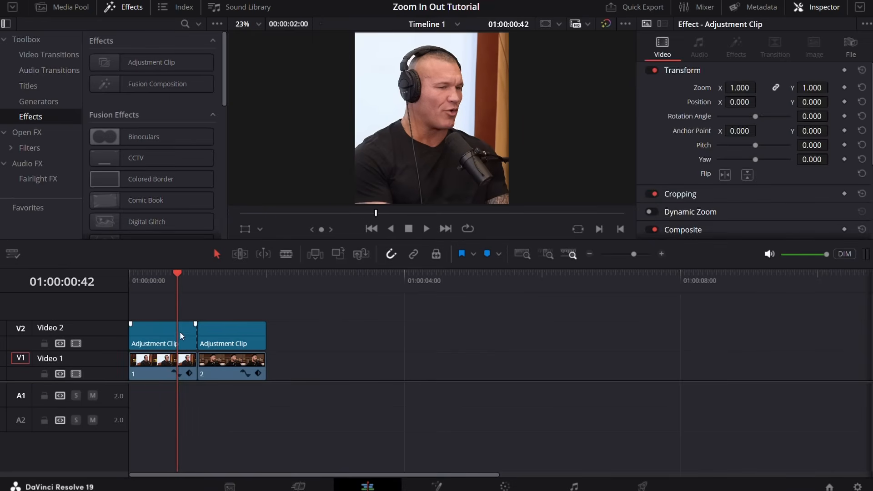
Step: Select the first Adjustment Clip on track V2 to work on it in Fusion
left_click(161, 335)
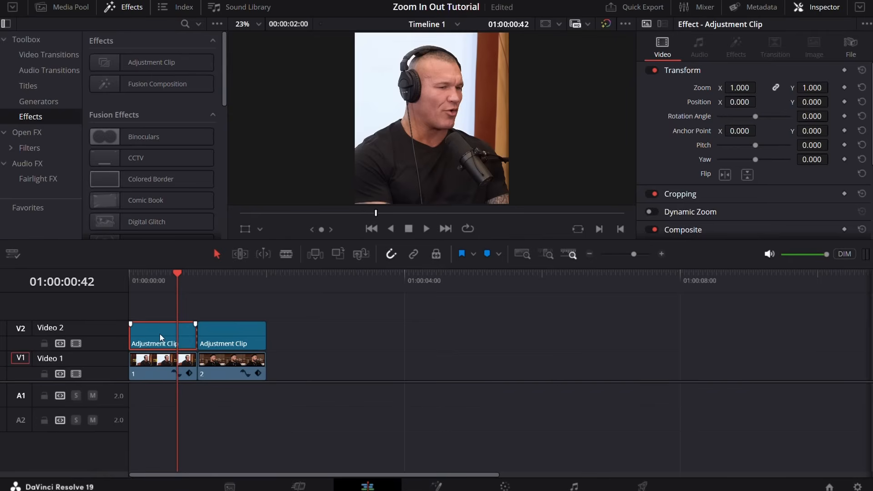
mouse_move(195, 278)
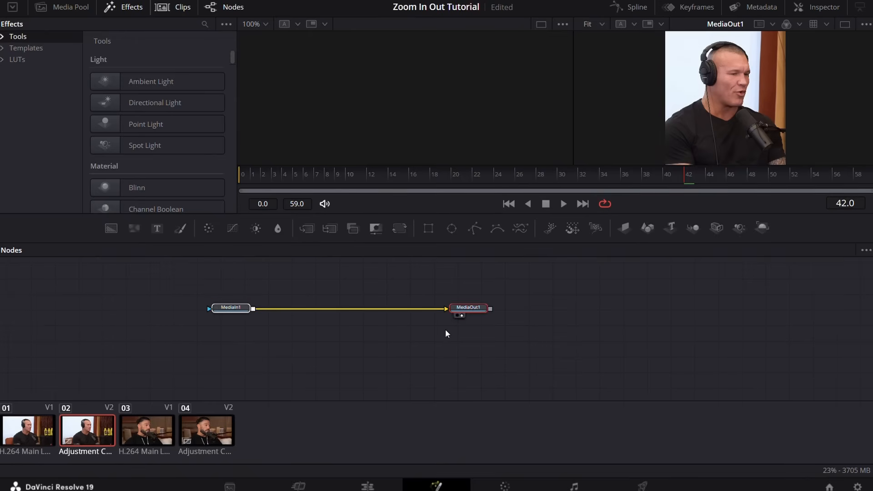
Step: Place a Transform1 node on the MediaIn1–MediaOut1 link and show its Inspector properties
left_click(230, 307)
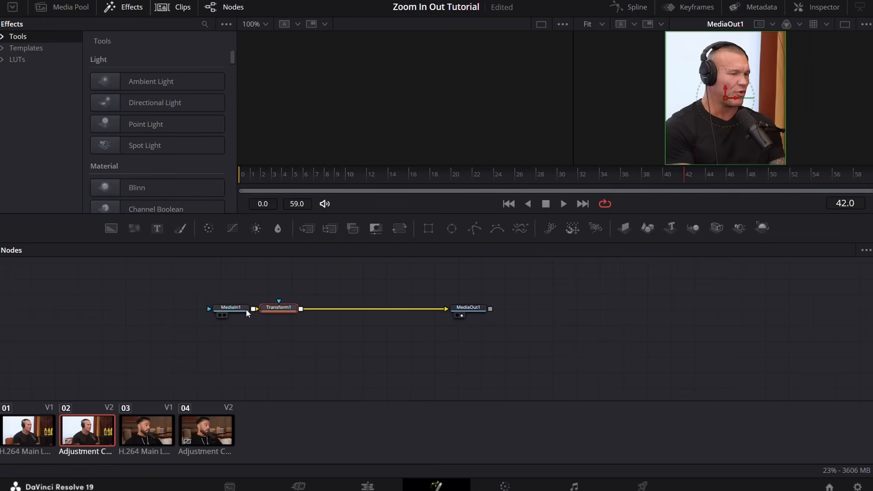
left_click_drag(278, 308, 353, 308)
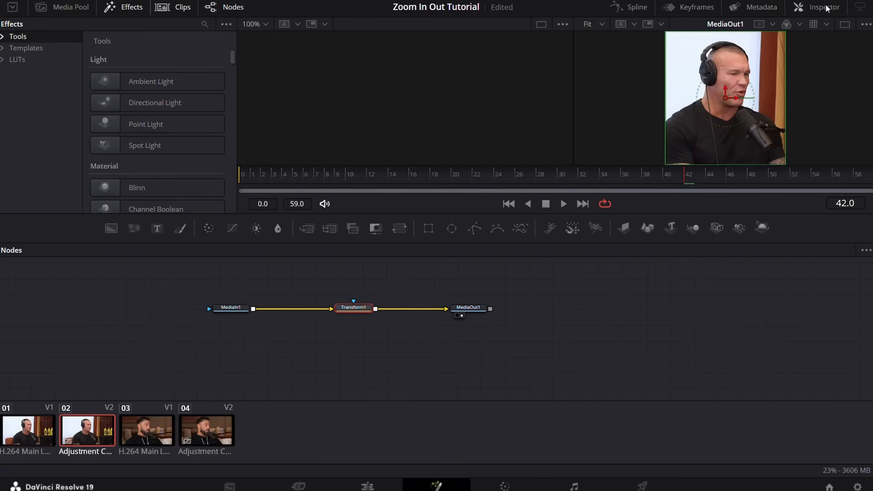
left_click(824, 7)
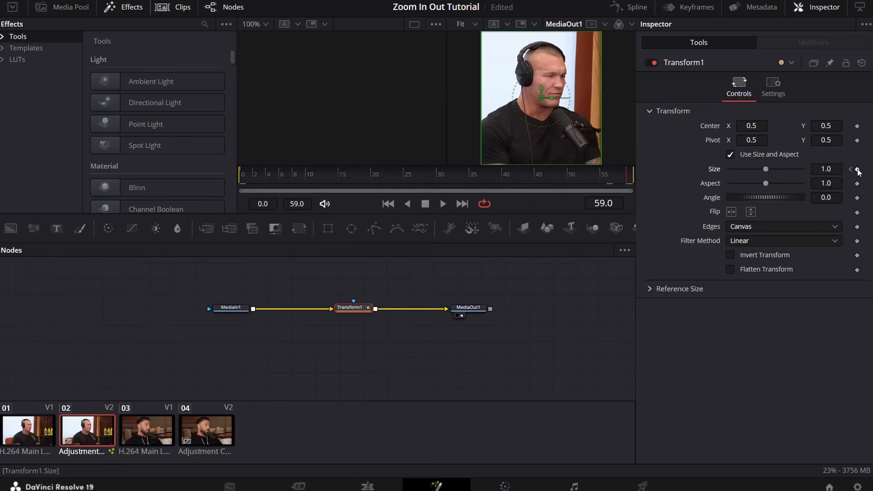
Step: Keyframe Transform1's Size and ease the 1.0-to-1.4 curve's Bezier handle in the Spline editor
left_click(826, 169)
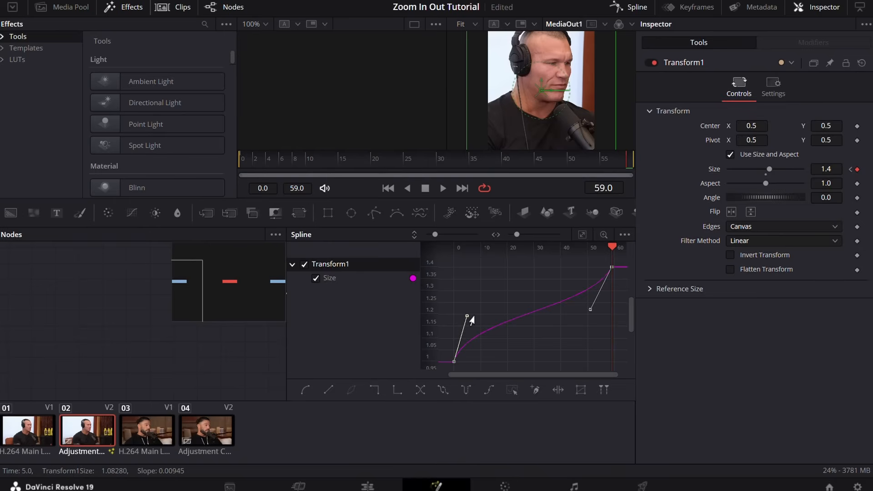
left_click_drag(590, 309, 598, 329)
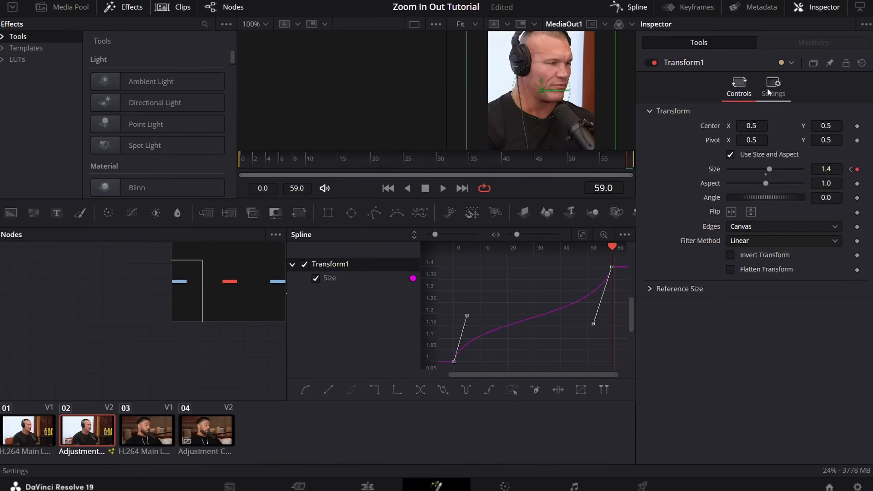
Step: Check Motion Blur in Transform1's Settings tab, with Quality at 10
left_click(773, 87)
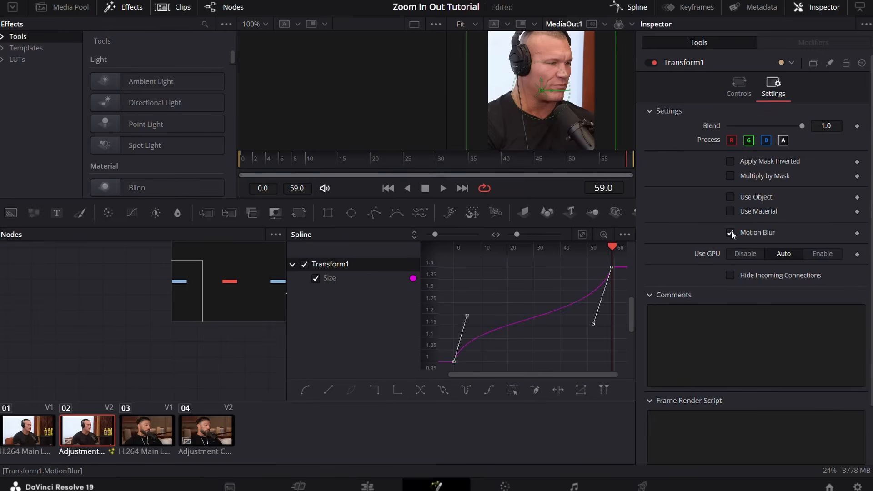
left_click(730, 232)
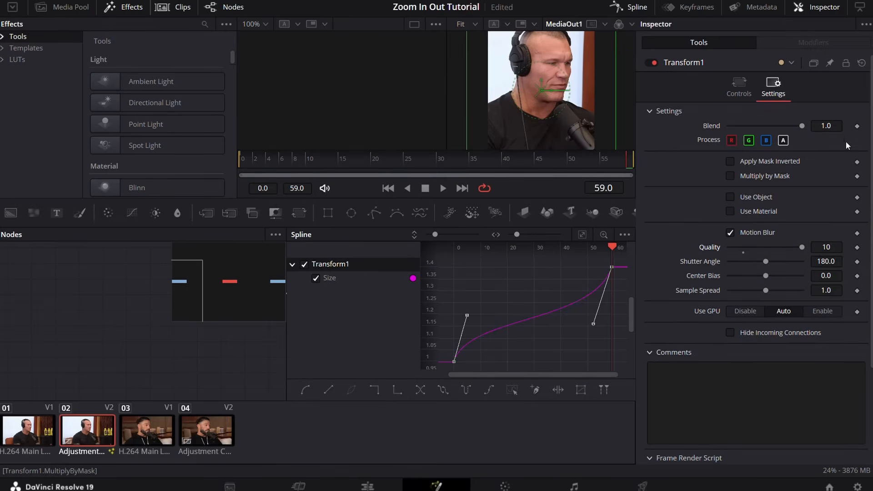
mouse_move(802, 7)
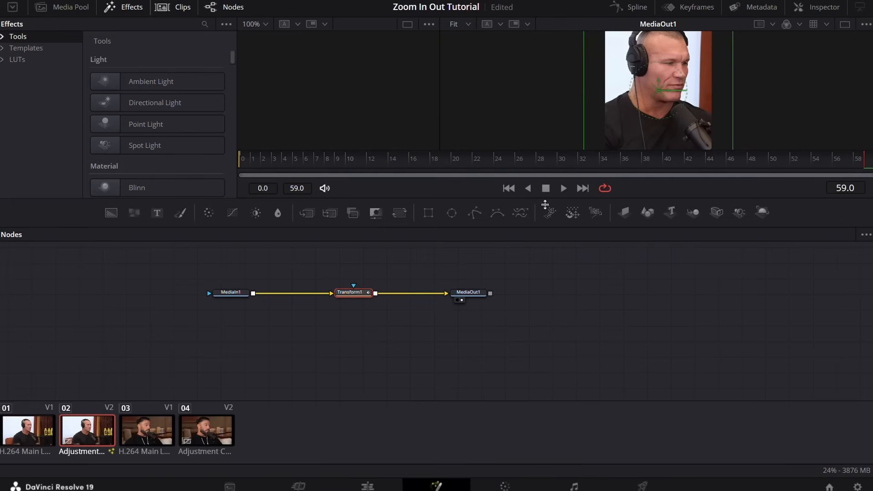
Step: Select clip 04, the second Adjustment Clip, in the Fusion clips bar
left_click(563, 188)
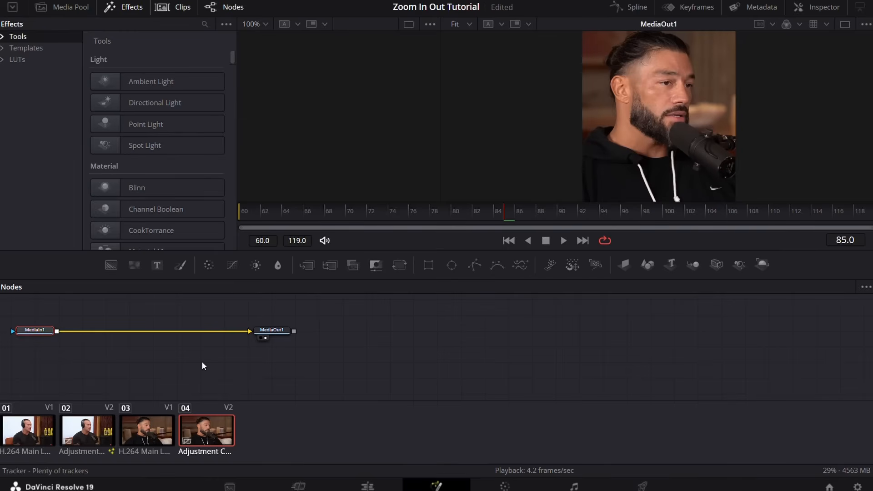
mouse_move(515, 329)
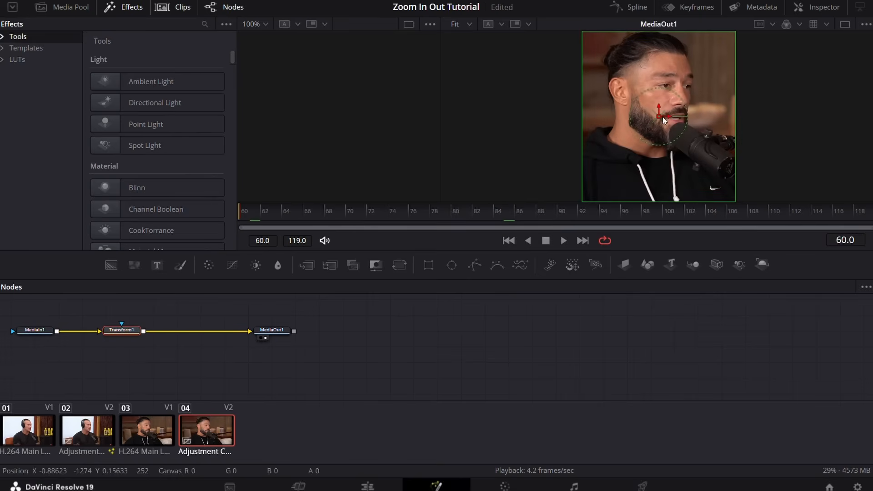
Step: Keyframe the second Transform's Size at frame 119, then enter 1.4 at frame 60
left_click(823, 7)
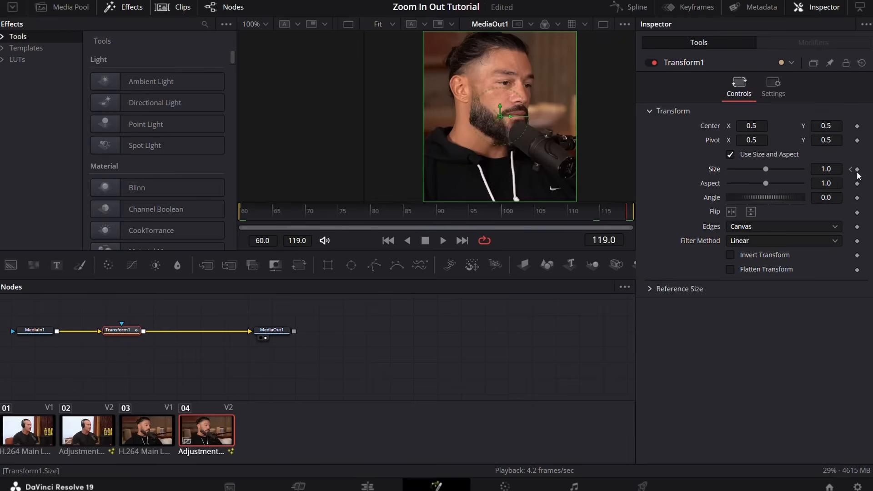
left_click(487, 216)
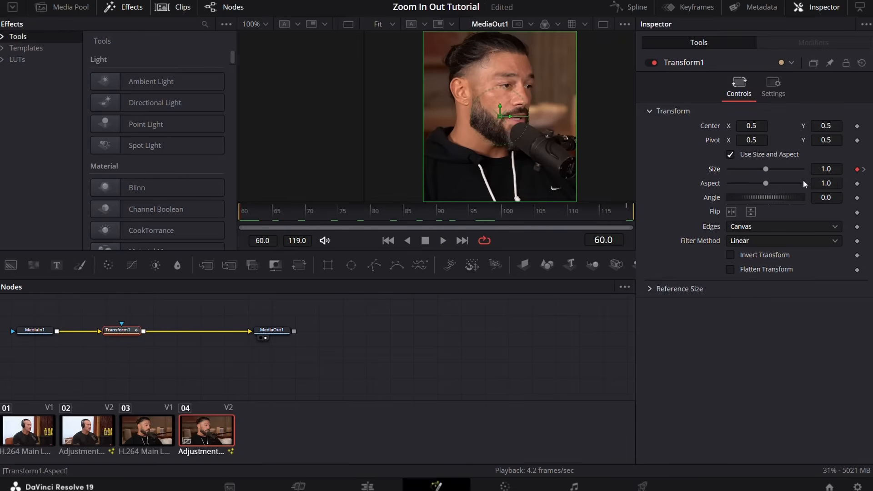
left_click(825, 169)
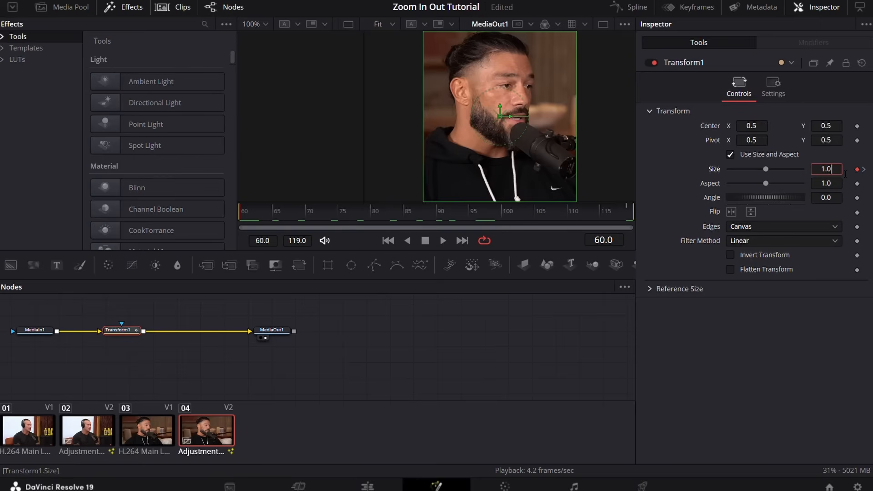
type("1.4")
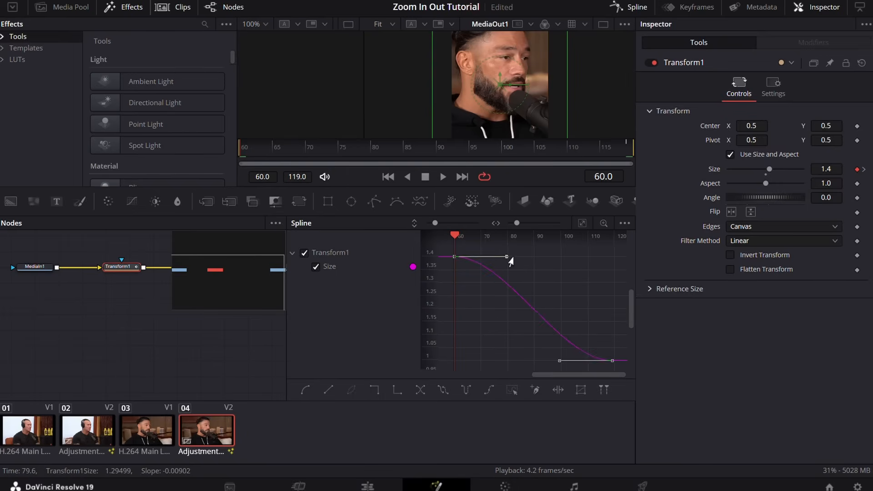
Step: Drag the Size keyframes' Bezier handles to reshape the zoom-out easing, showing Settings
left_click_drag(508, 257, 465, 305)
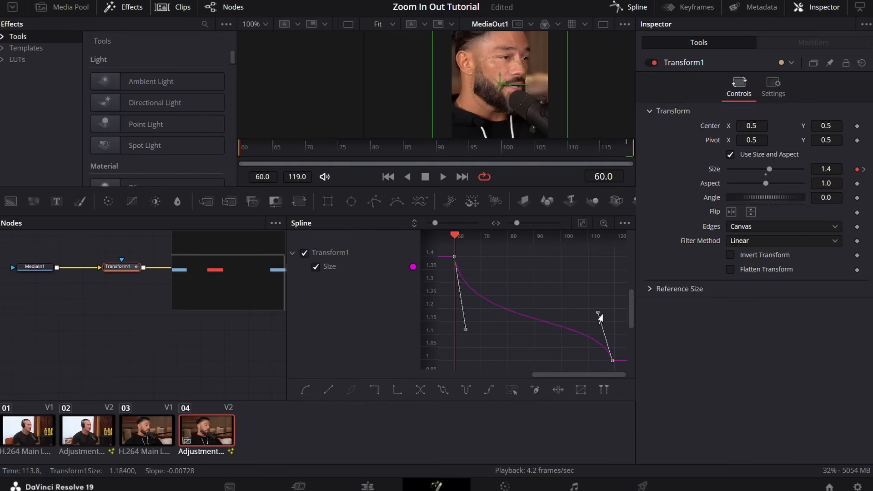
left_click(772, 87)
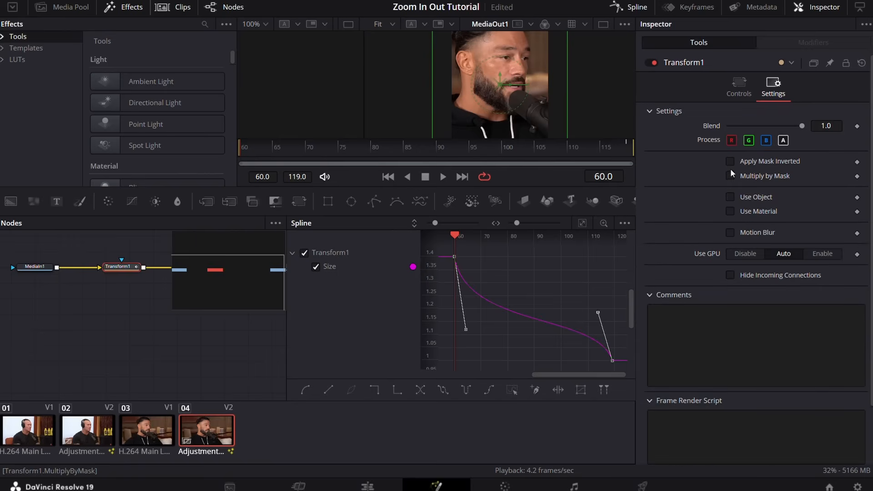
Step: Check Motion Blur on the second Transform and drag Quality to 10
left_click(730, 233)
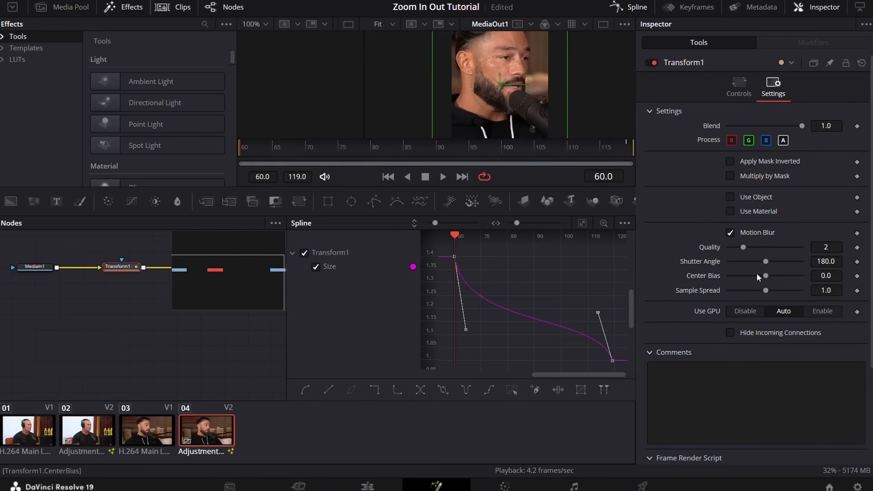
left_click_drag(743, 246, 802, 246)
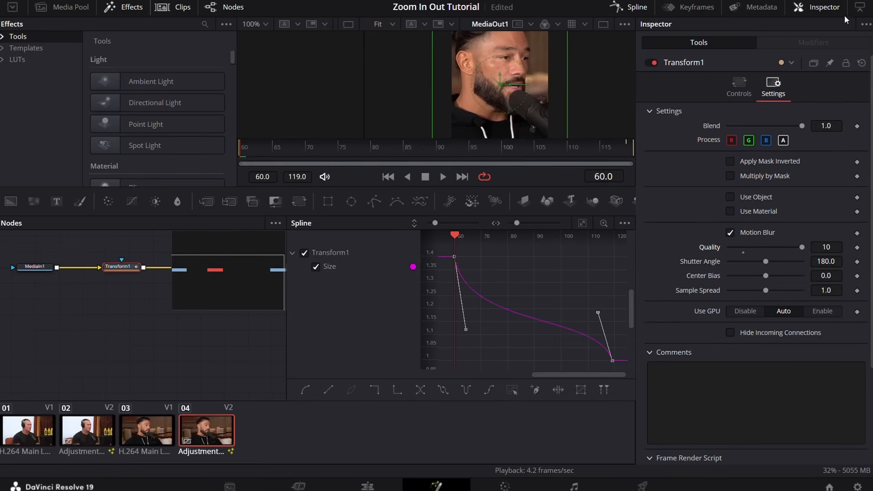